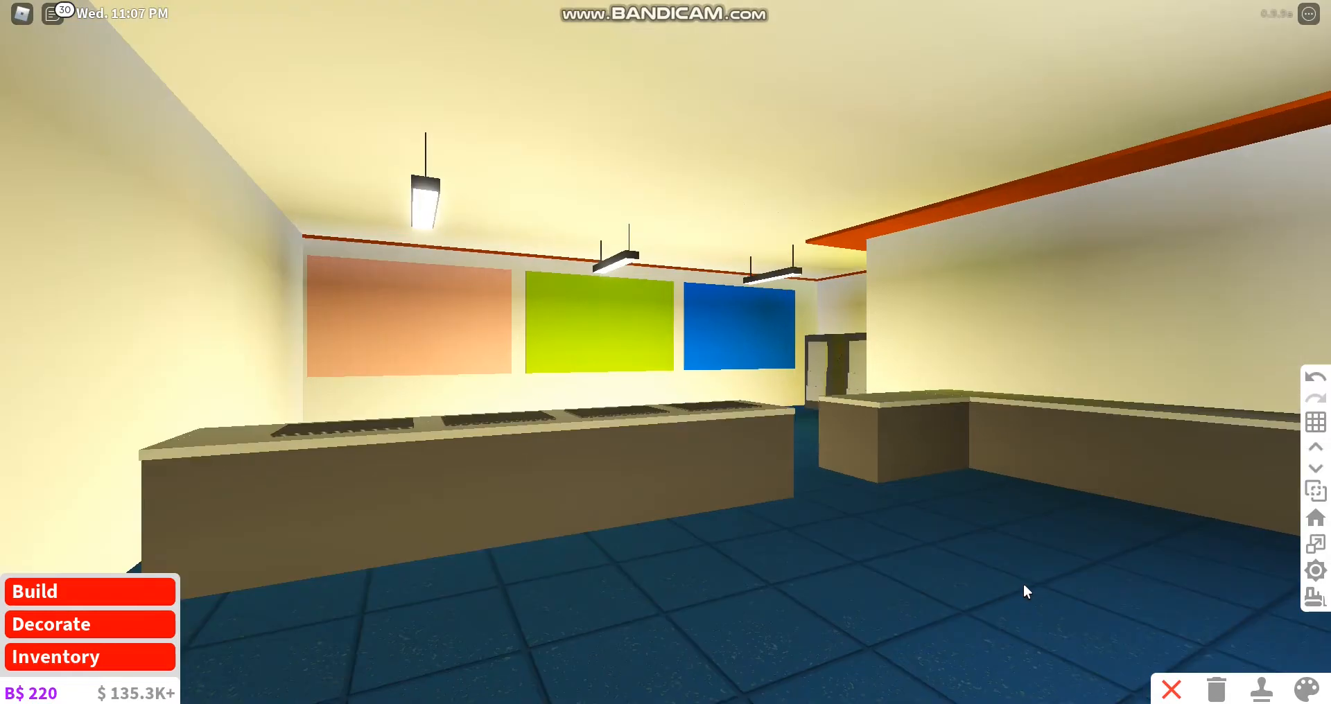
pyautogui.moveTo(808, 566)
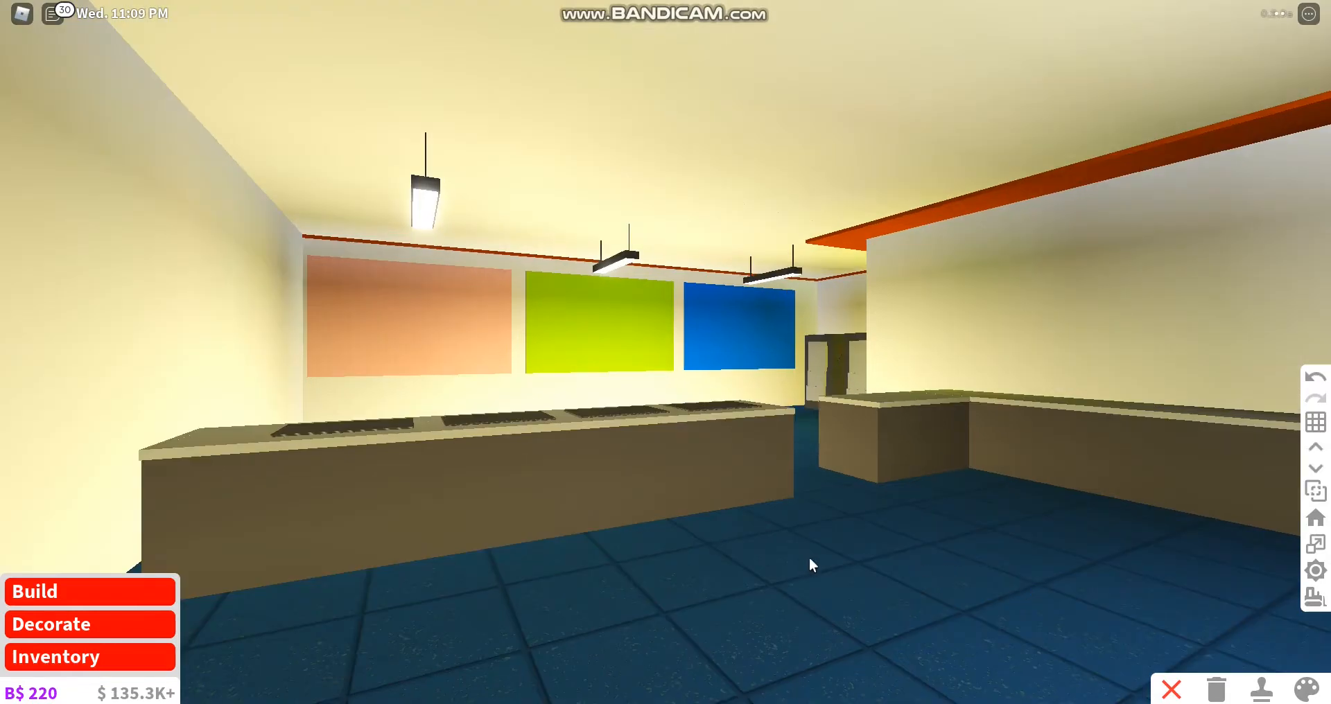